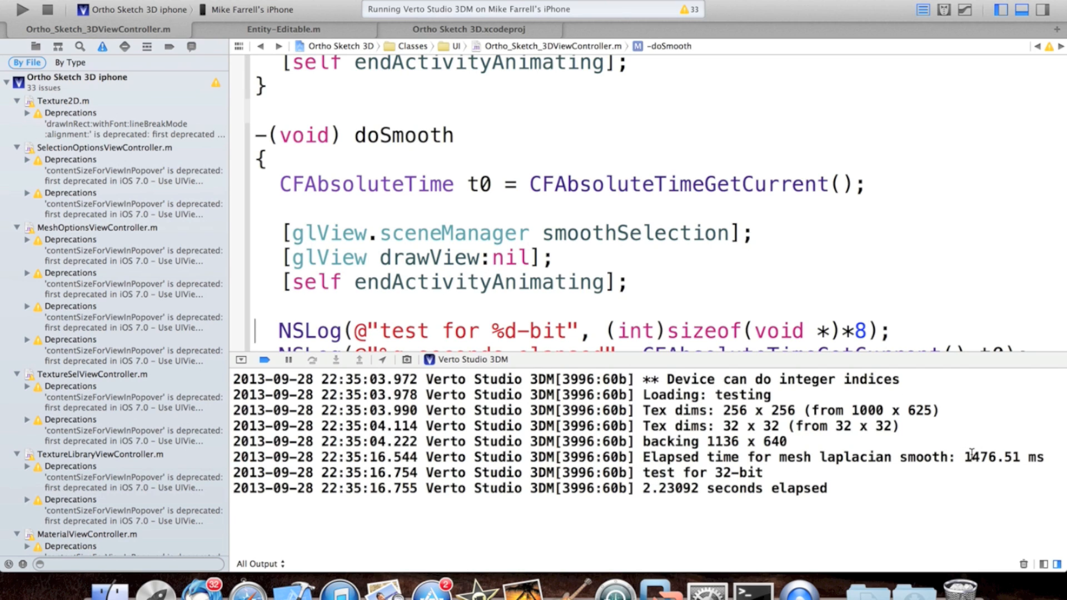
Highlight the 32-bit console timings: 1476.51 ms smoothing and 2.23092 seconds elapsed.
double_click(991, 457)
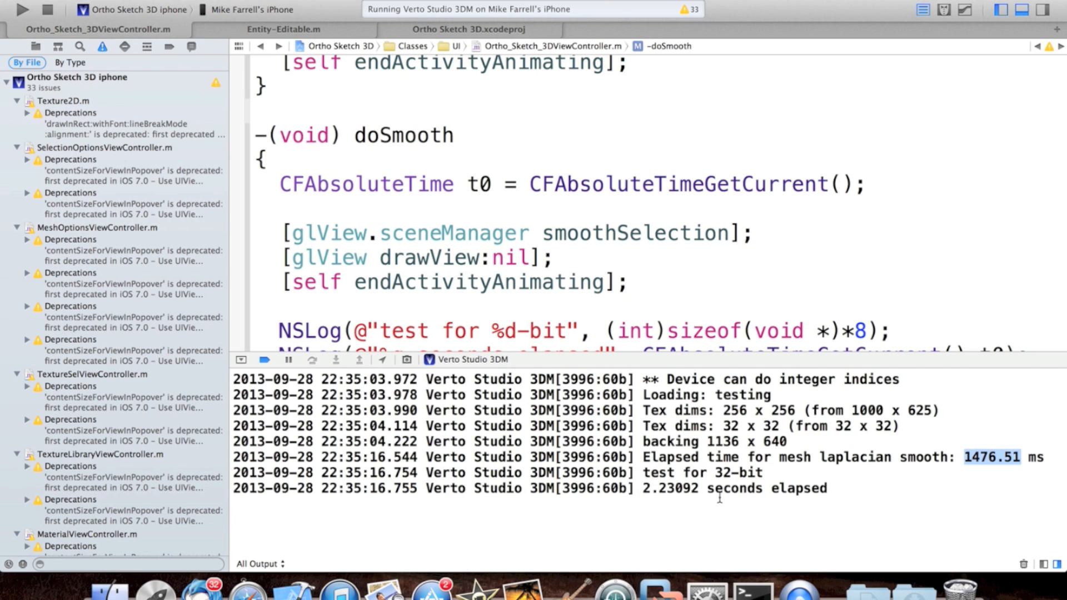
double_click(670, 489)
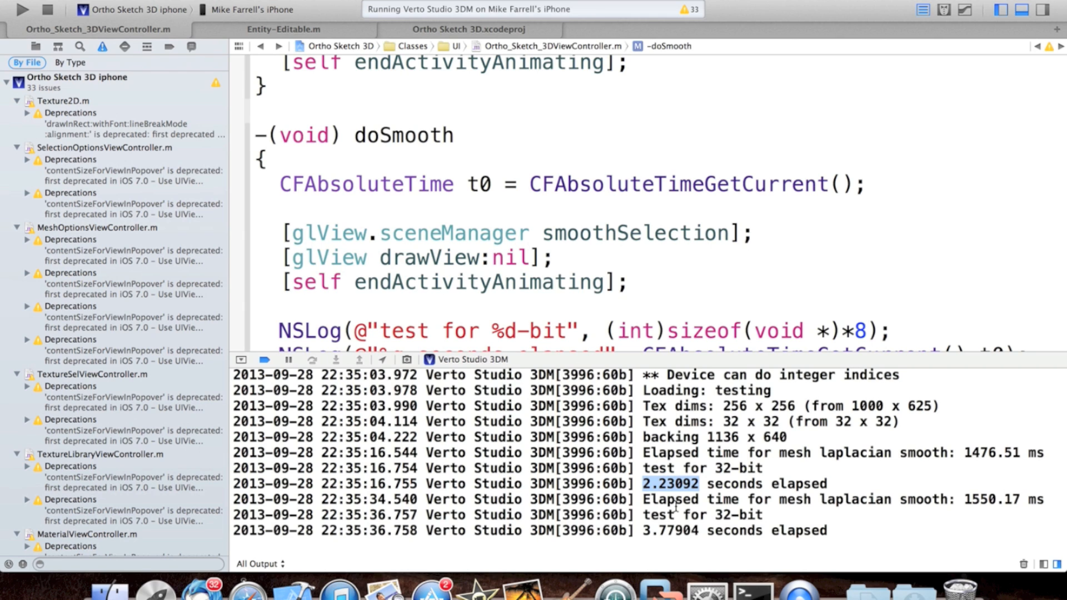
double_click(670, 531)
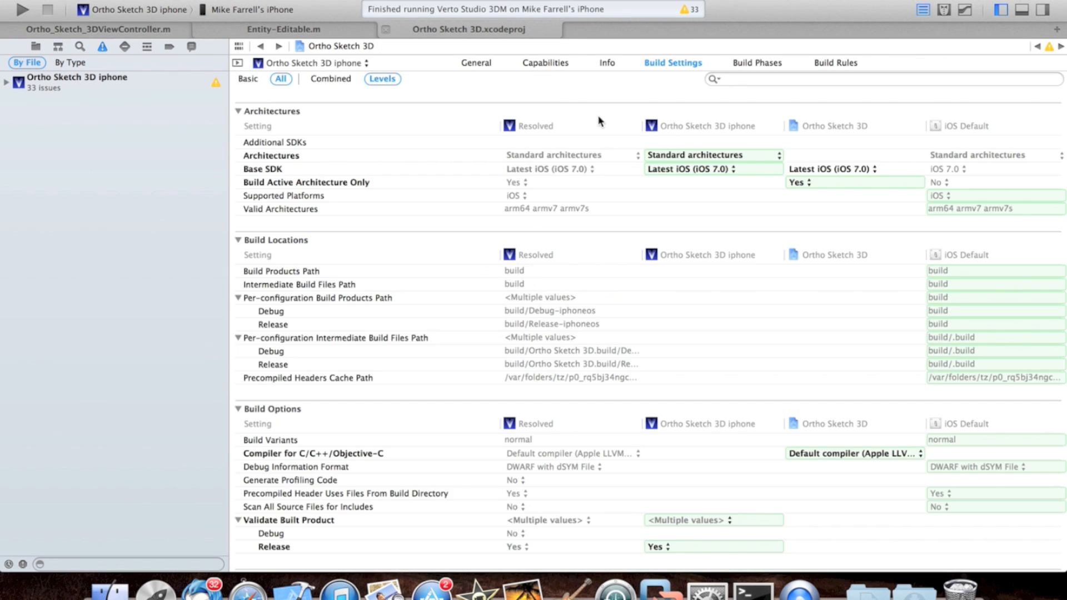
Set the target Architectures to the standard set including 64-bit, then view Entity-Editable.m.
left_click(7, 82)
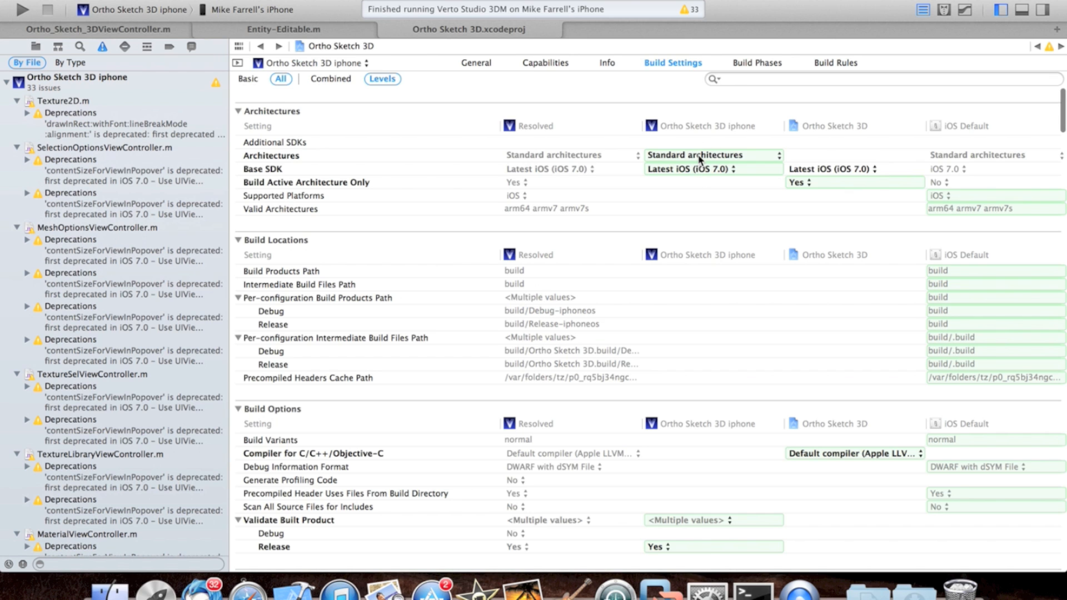
left_click(271, 155)
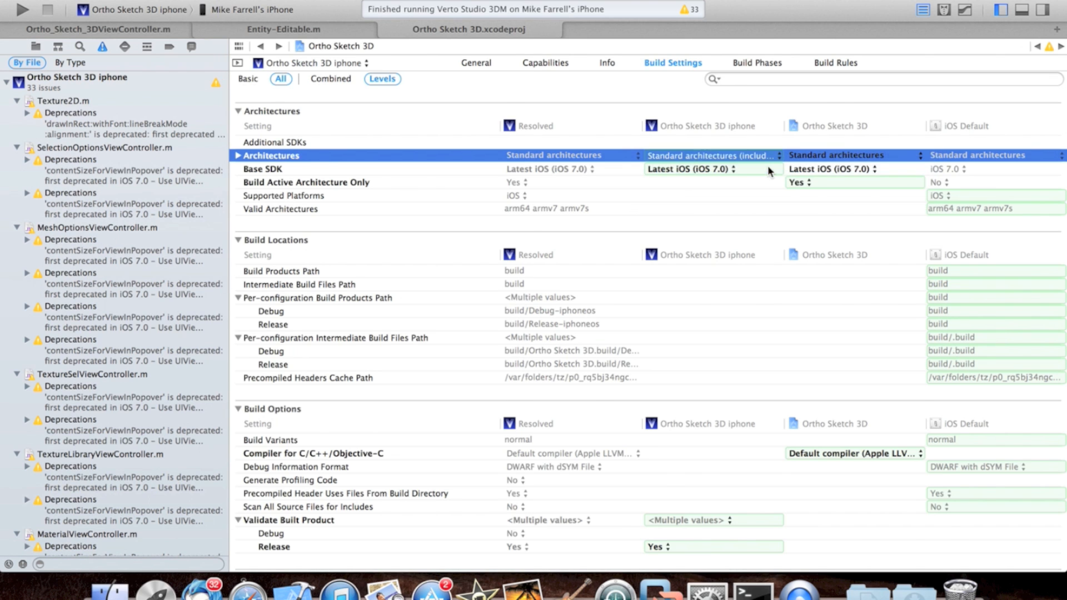
scroll("down", 3)
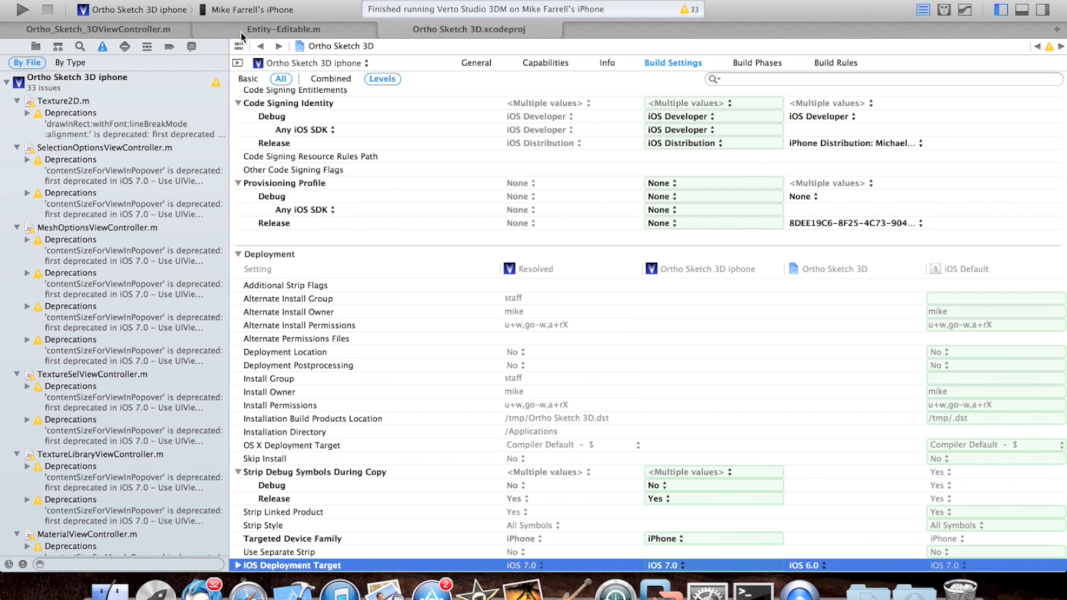
left_click(283, 30)
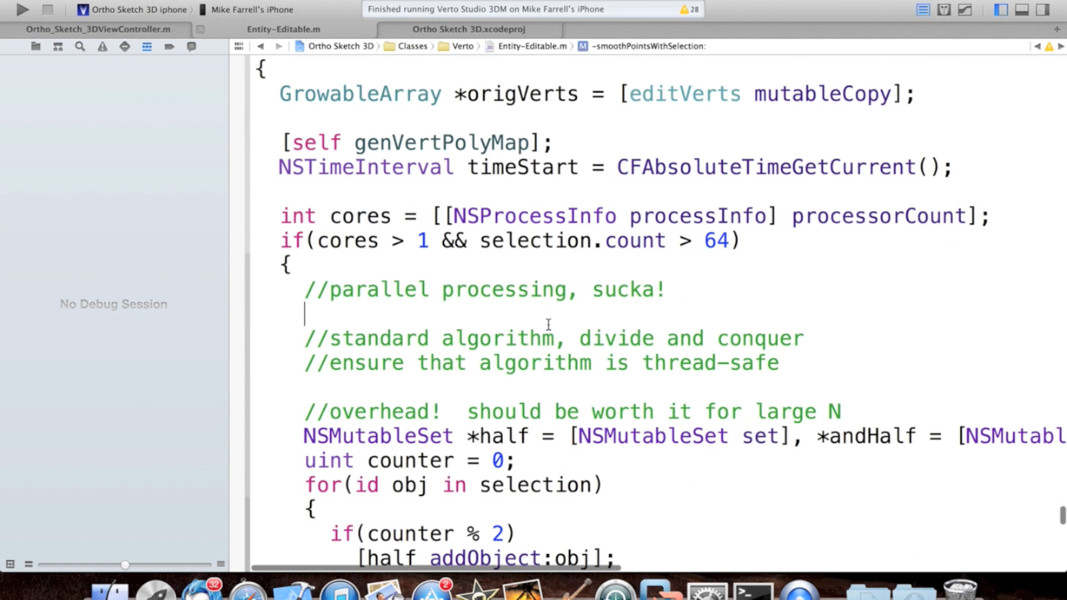
Read through the two-thread smoothPointsWithSelection code, then return to doSmooth in Ortho_Sketch_3DViewController.m.
scroll("down", 3)
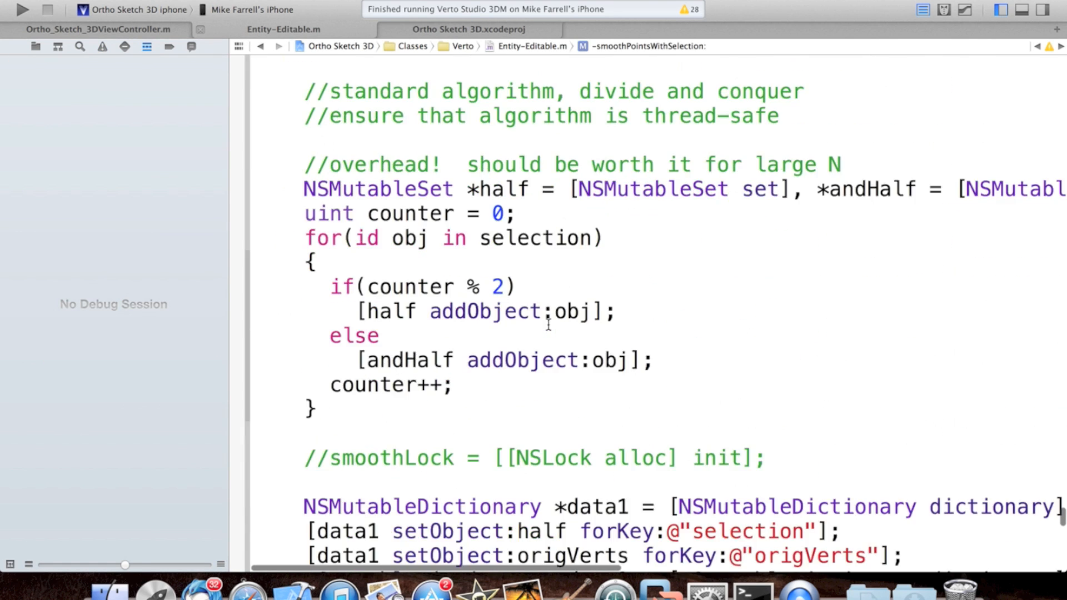
scroll("down", 3)
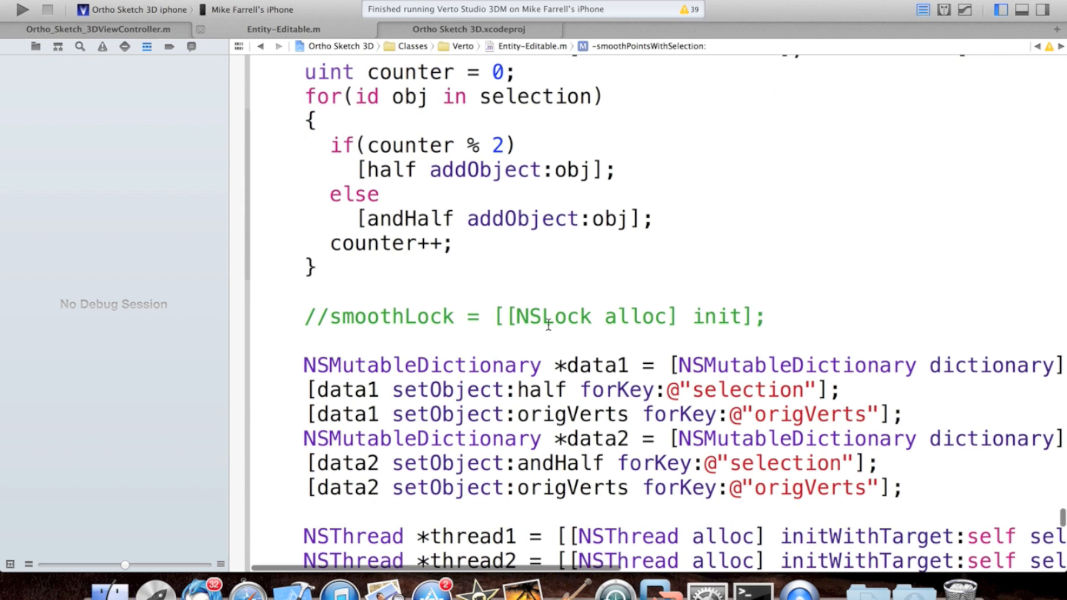
scroll("down", 3)
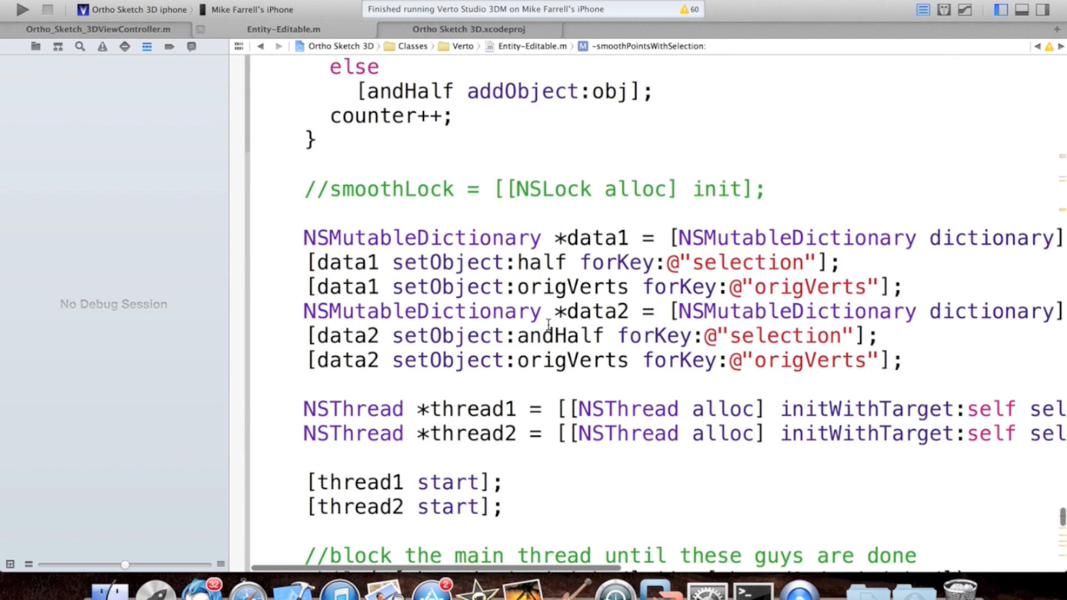
scroll("down", 3)
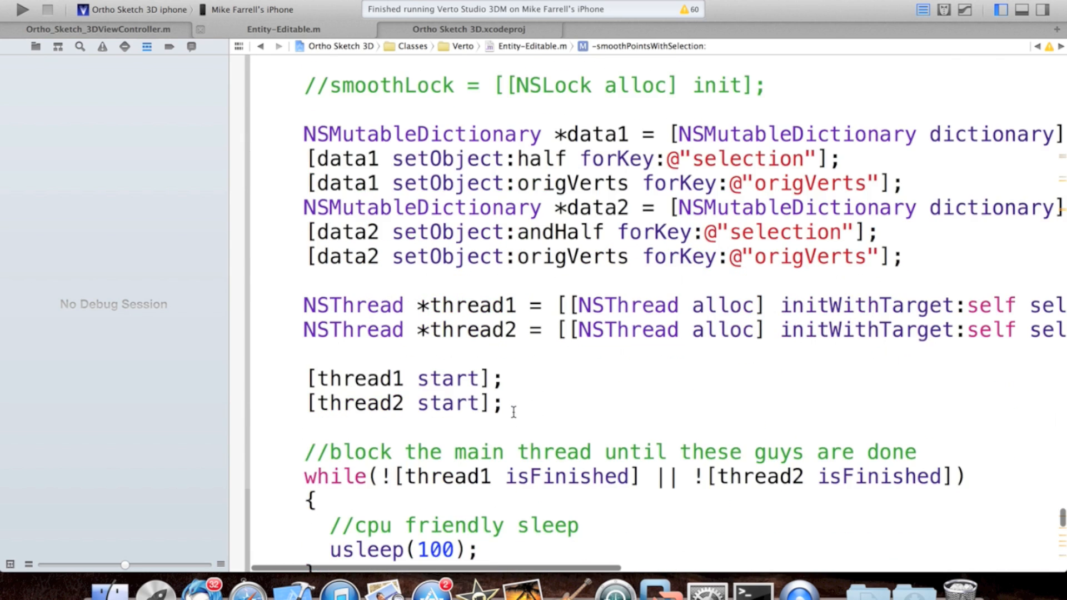
scroll("down", 3)
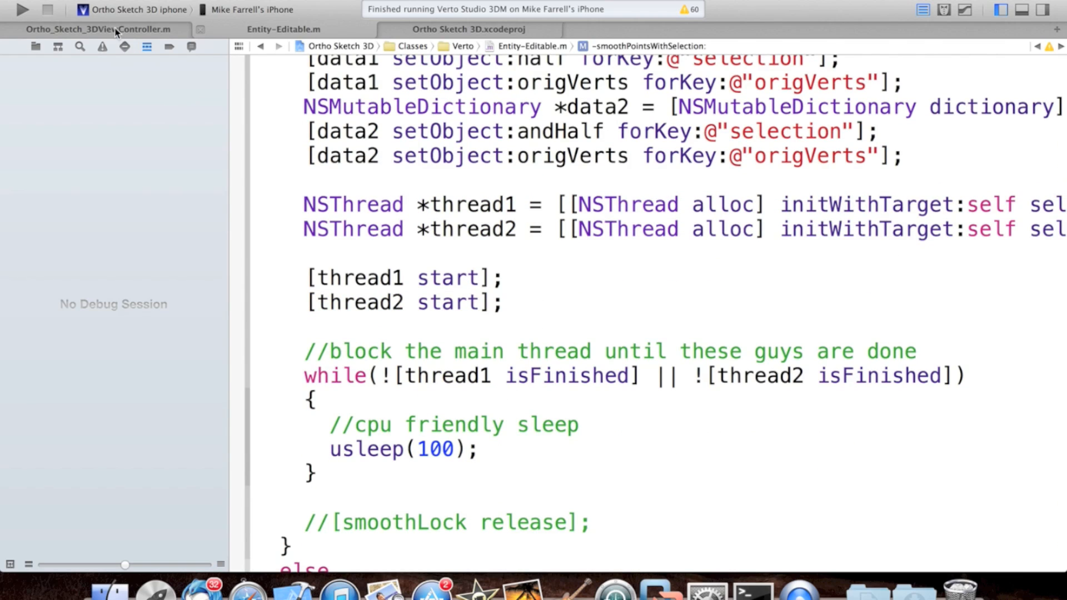
left_click(101, 46)
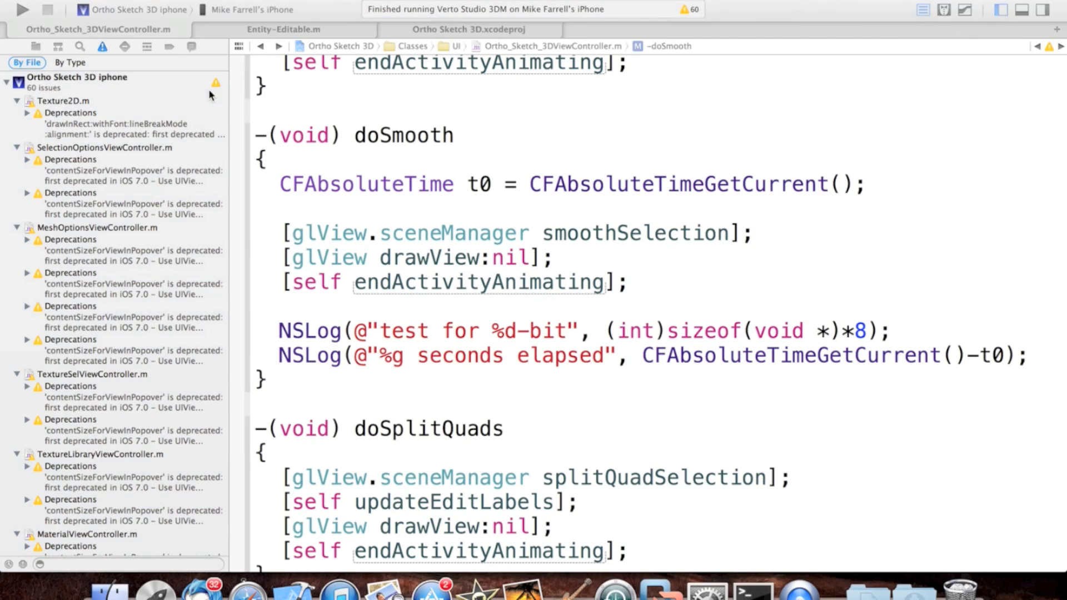
mouse_move(206, 118)
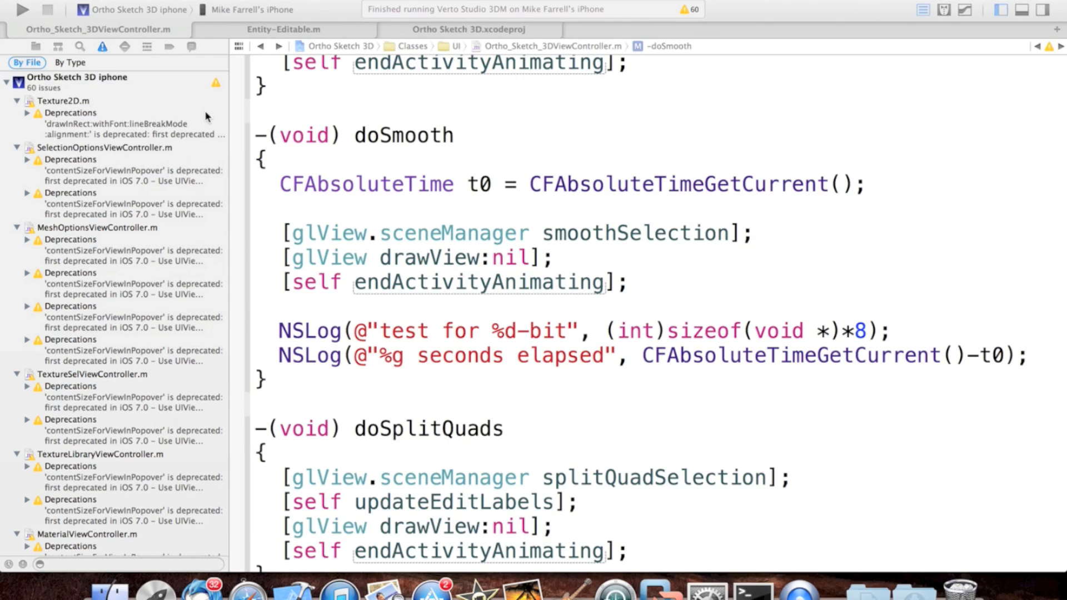
mouse_move(191, 39)
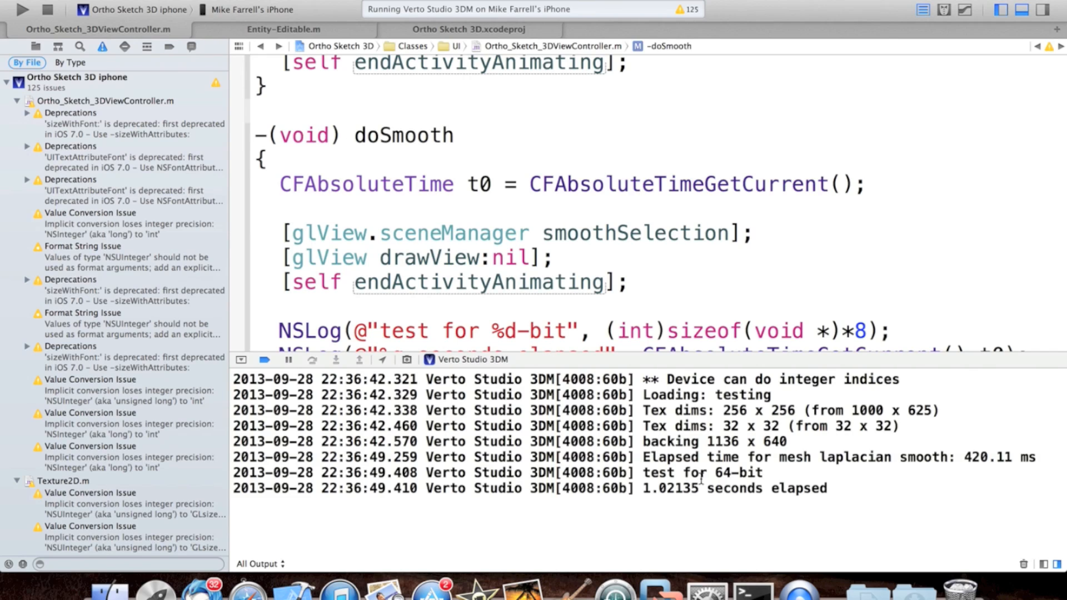
Highlight the 64-bit console timings: 420.11 ms, then 415.06 ms with 1.84359 seconds elapsed.
double_click(989, 457)
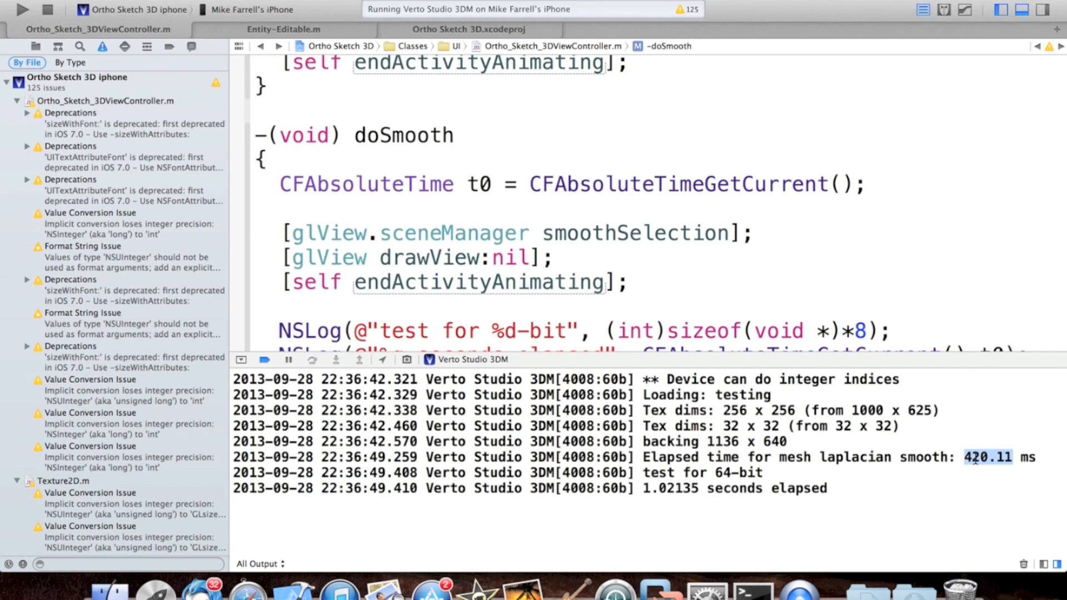
double_click(669, 488)
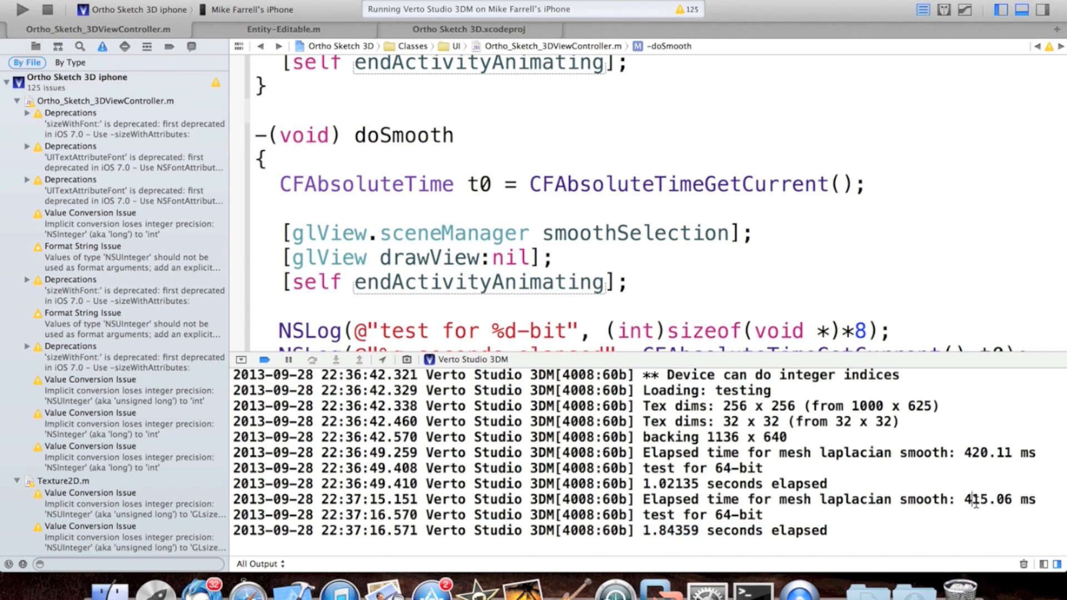
double_click(988, 499)
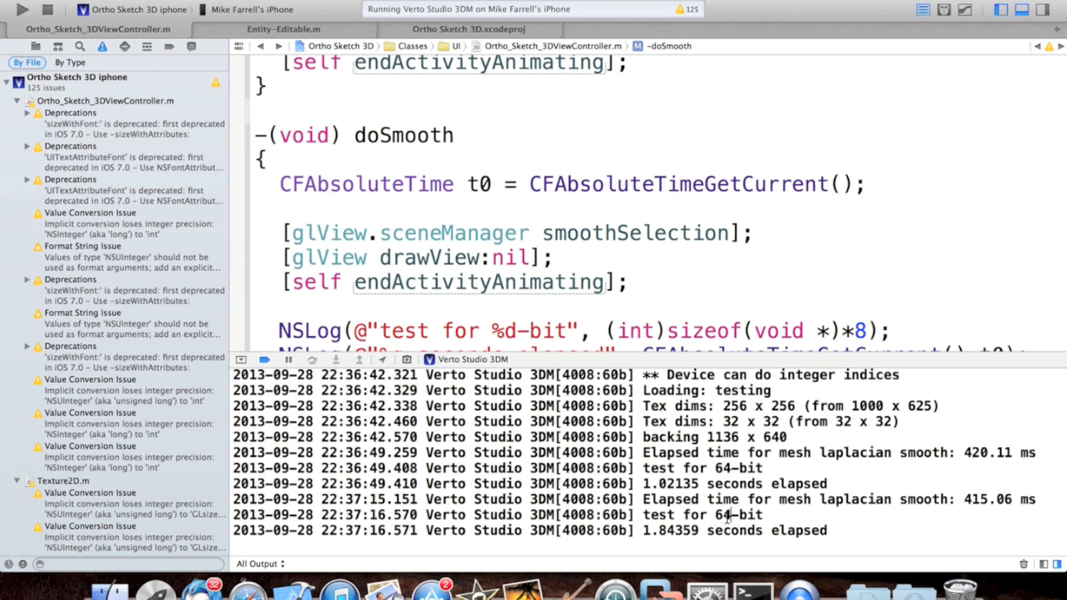
double_click(720, 515)
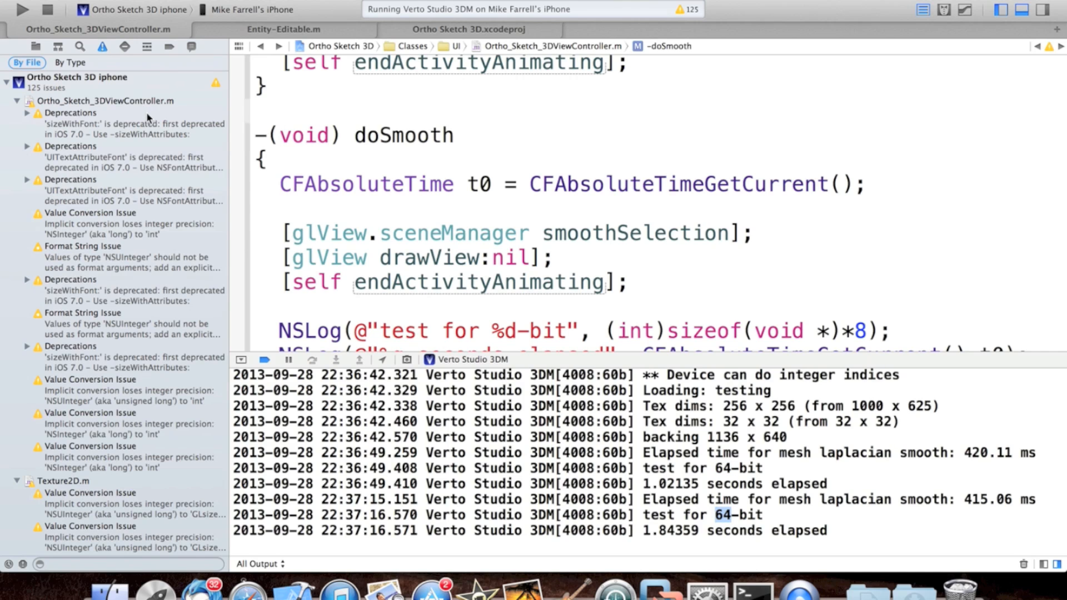